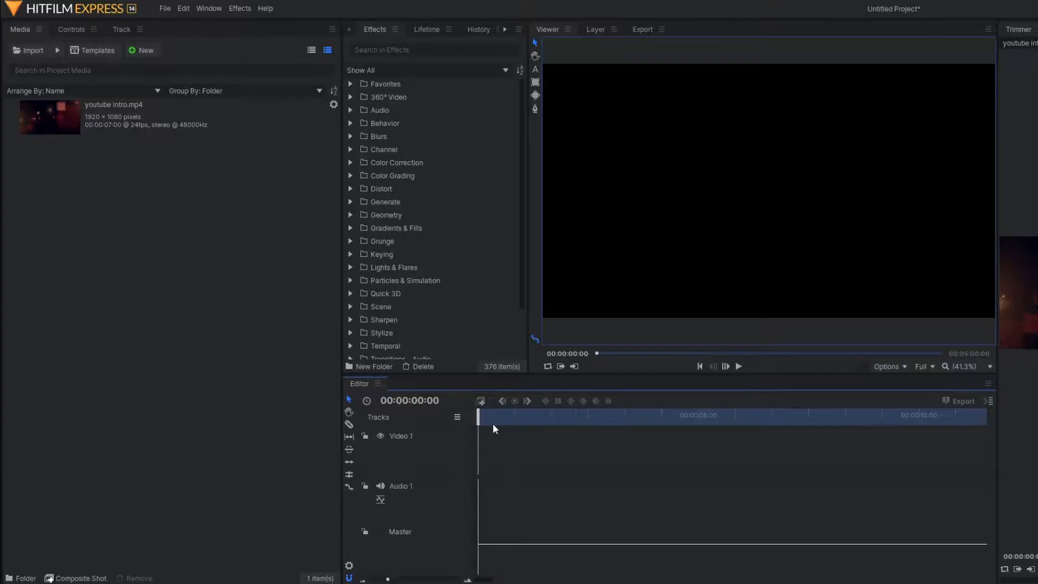
{"action": "mouse_move", "coordinate": [498, 424]}
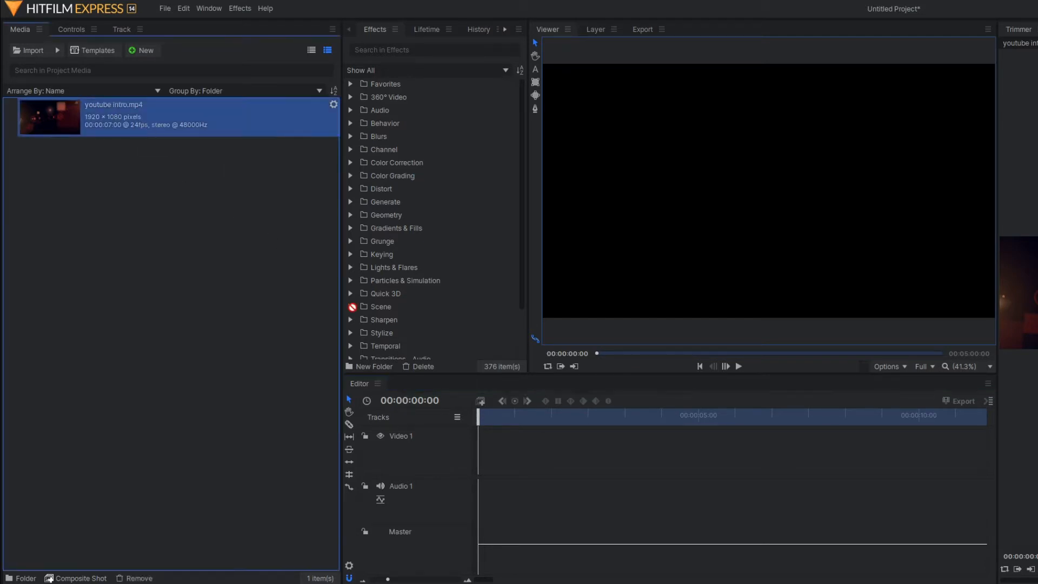
Place youtube intro.mp4 on the editor timeline and preview its animated text.
{"action": "left_click_drag", "start_coordinate": [50, 117], "coordinate": [562, 453]}
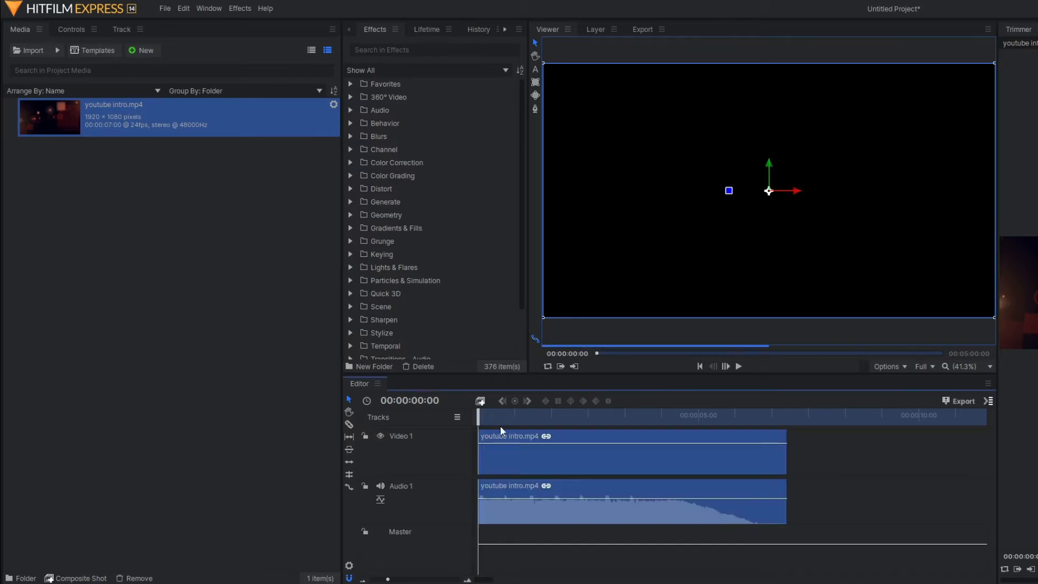
{"action": "left_click", "coordinate": [737, 366]}
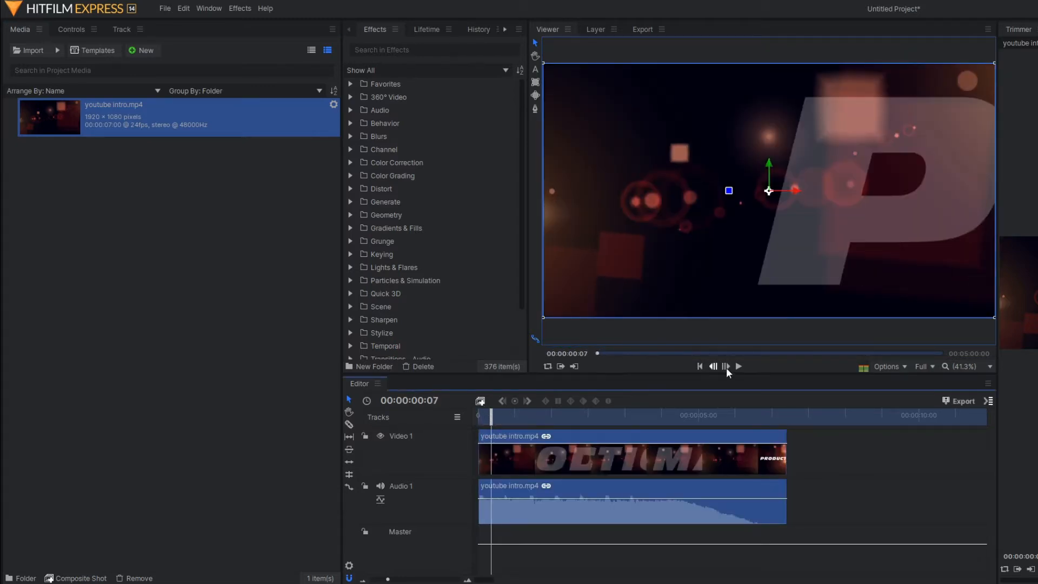
{"action": "left_click", "coordinate": [737, 366]}
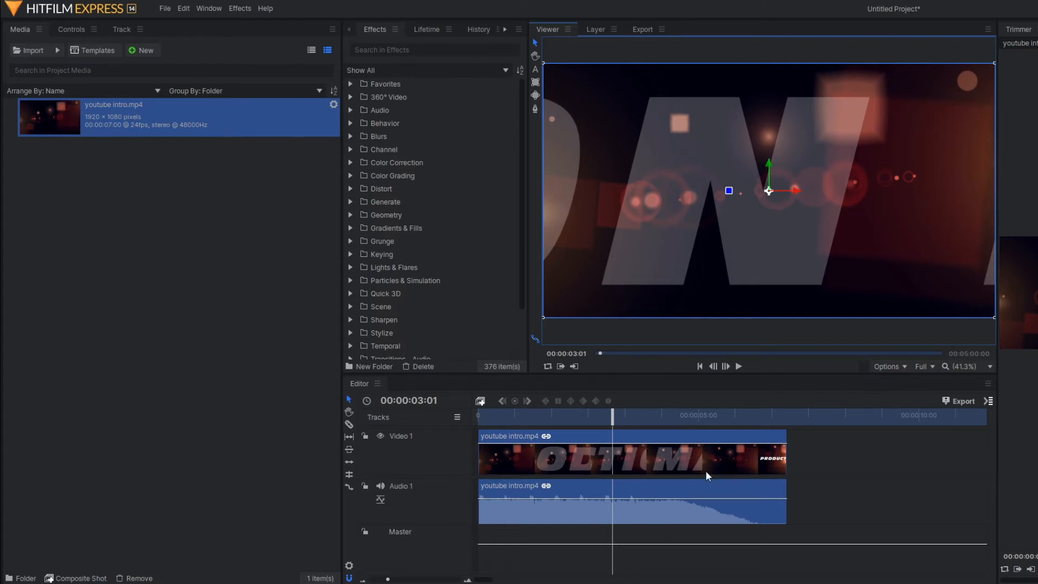
{"action": "mouse_move", "coordinate": [688, 469]}
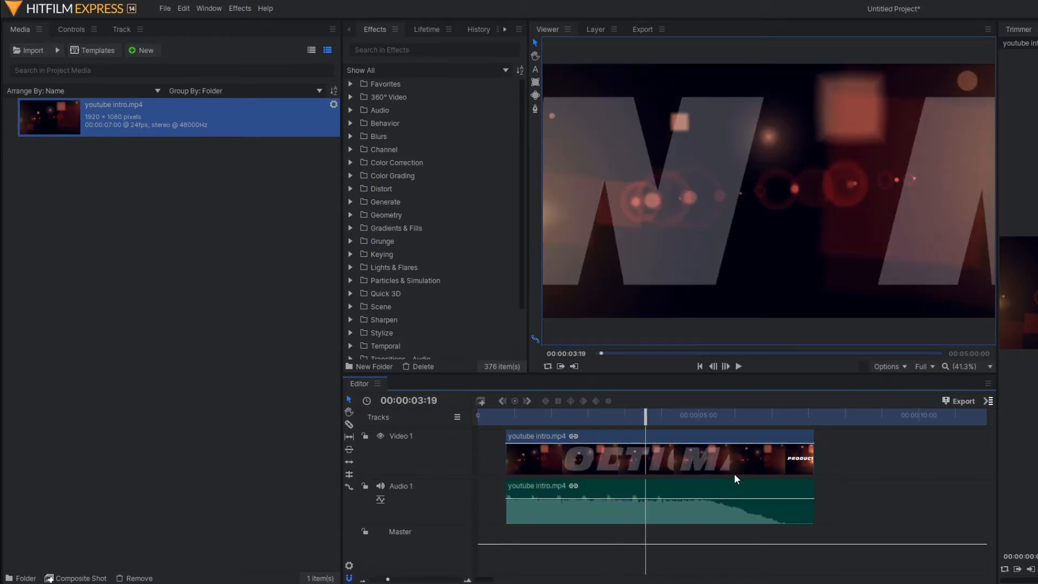
Unlink the intro clip's audio from its video, then play the timeline to check.
{"action": "left_click", "coordinate": [658, 459]}
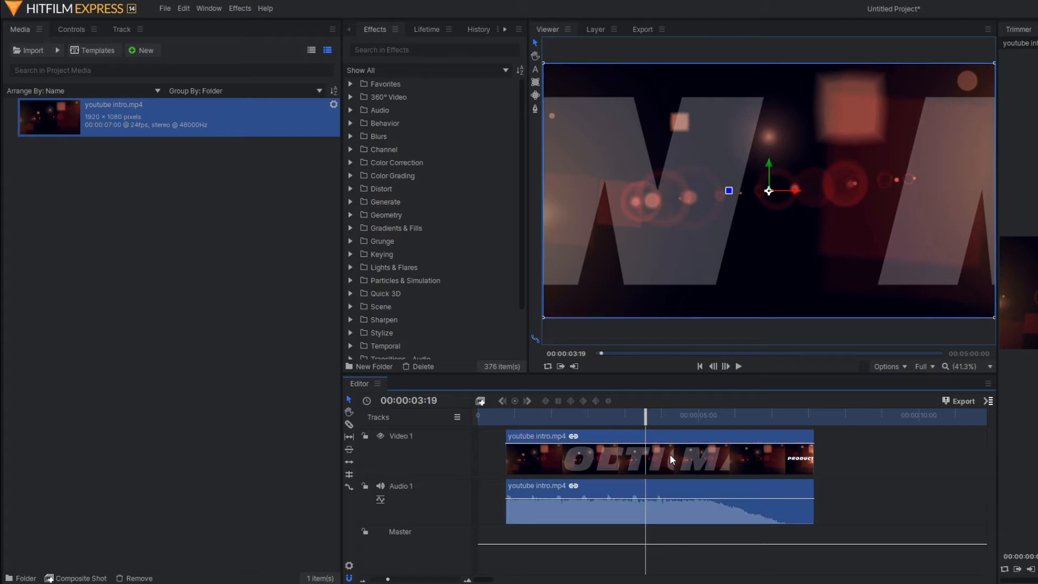
{"action": "right_click", "coordinate": [670, 460]}
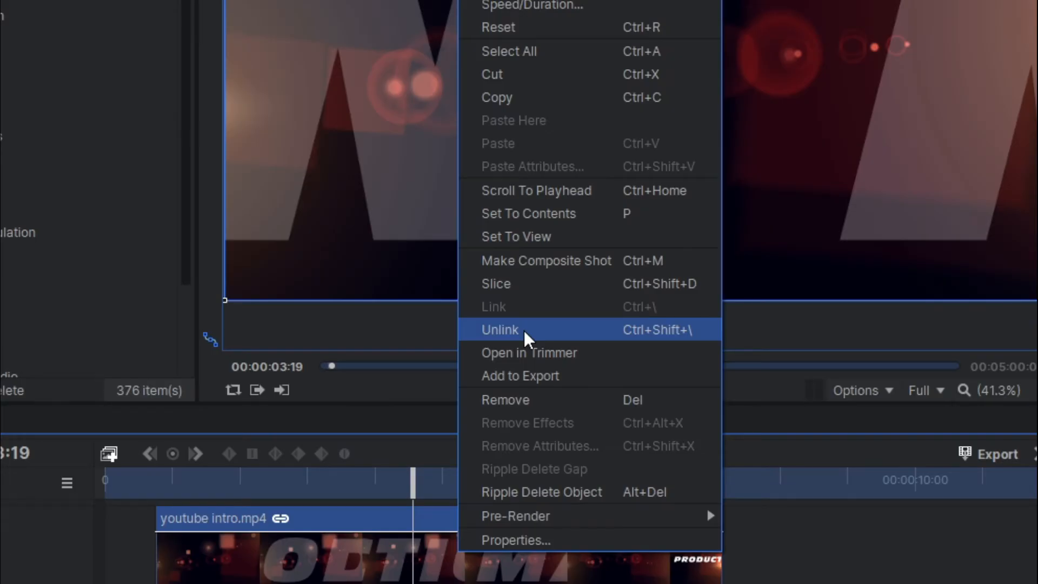
{"action": "left_click", "coordinate": [499, 330]}
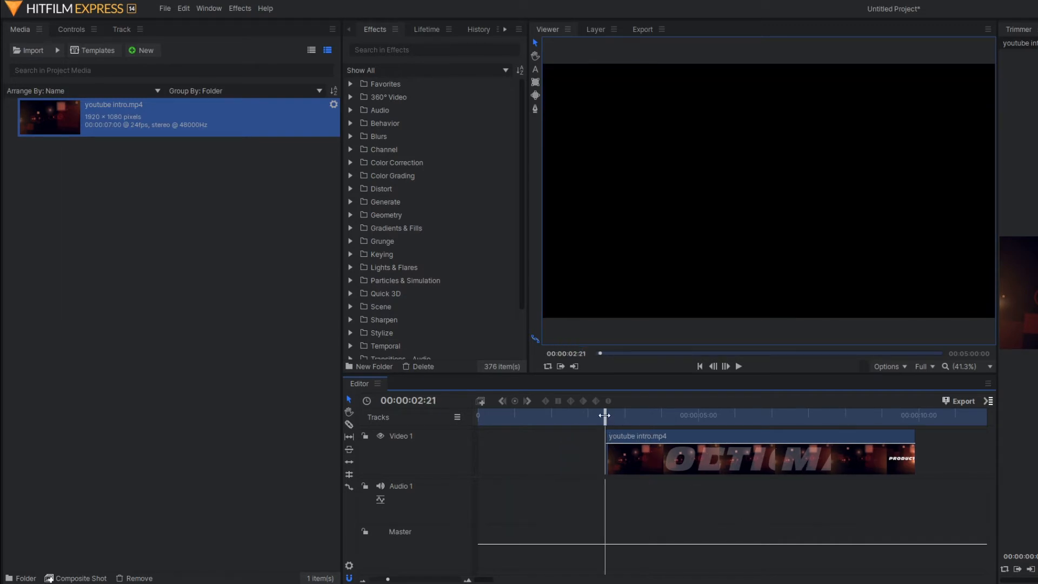
{"action": "left_click", "coordinate": [737, 366]}
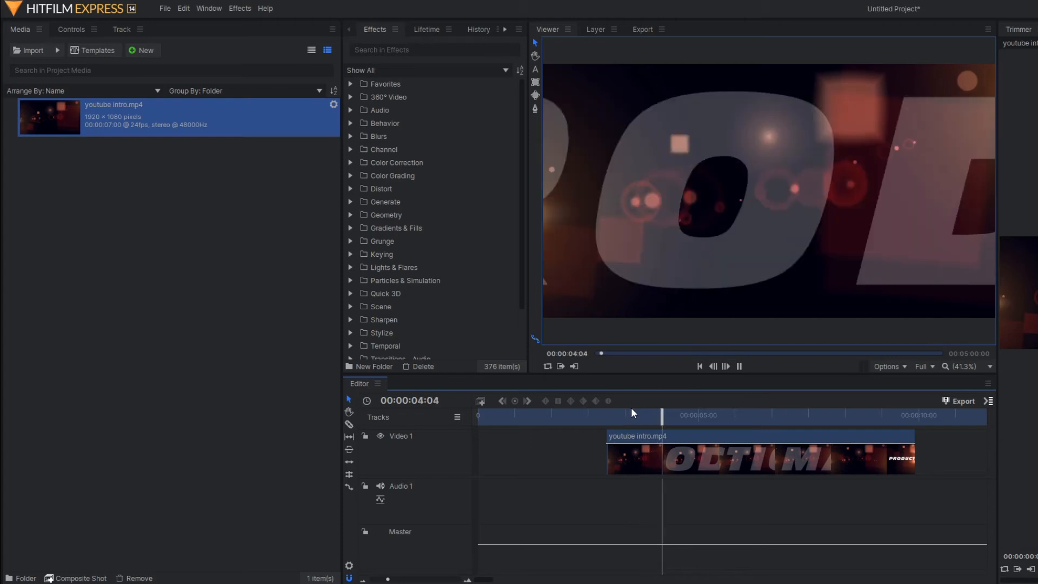
{"action": "left_click", "coordinate": [743, 415]}
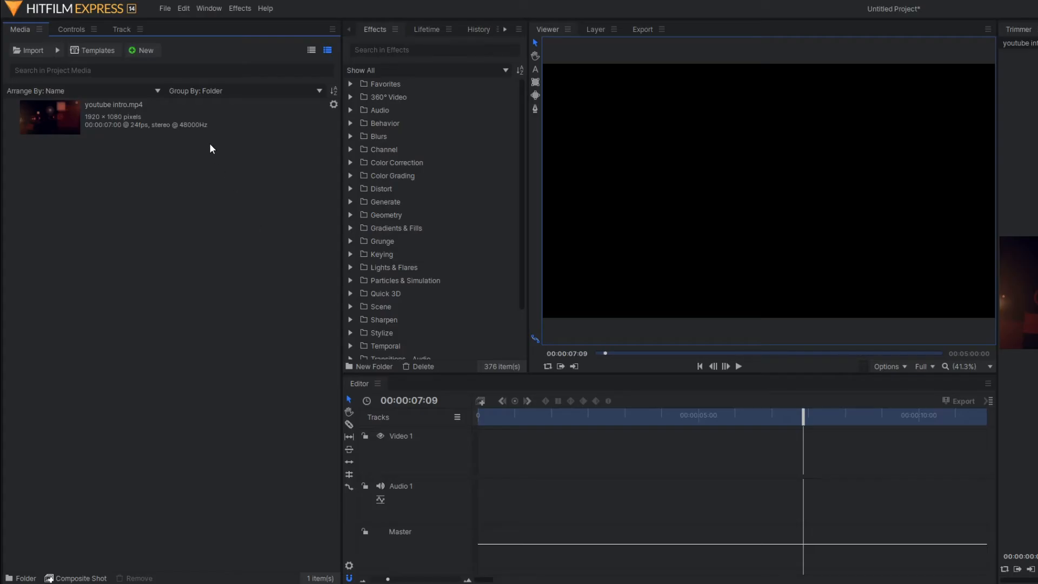
Create Composite Shot 1 with the youtube intro clip as a layer, then play and pause it.
{"action": "left_click", "coordinate": [142, 50]}
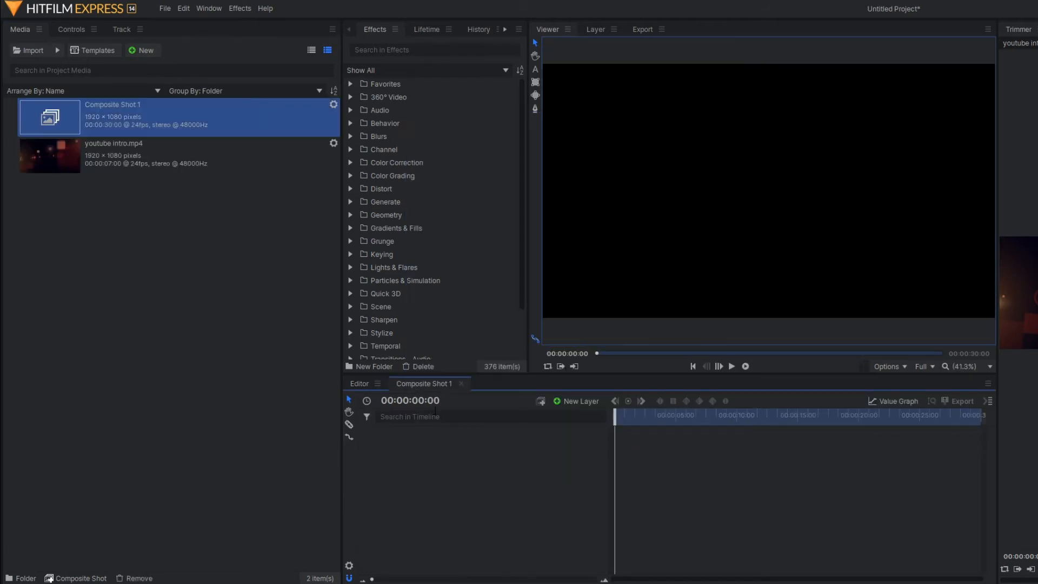
{"action": "left_click", "coordinate": [132, 156]}
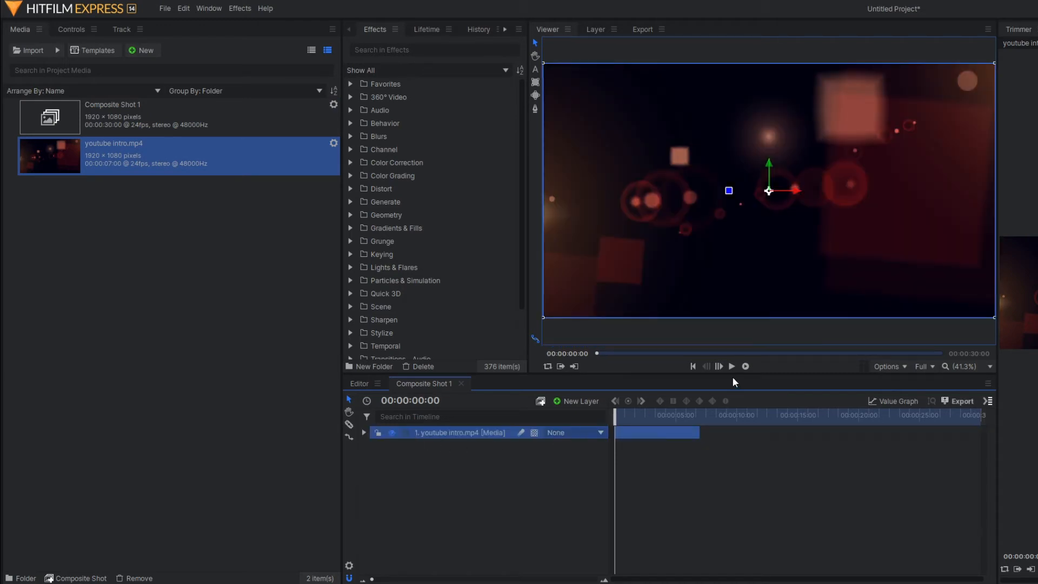
{"action": "left_click", "coordinate": [731, 366]}
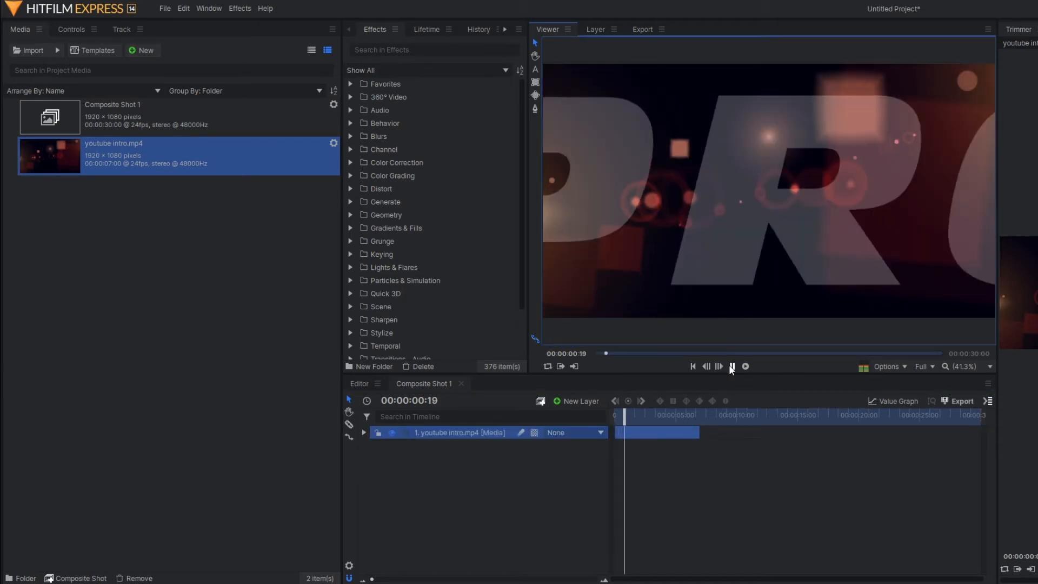
{"action": "left_click", "coordinate": [744, 366]}
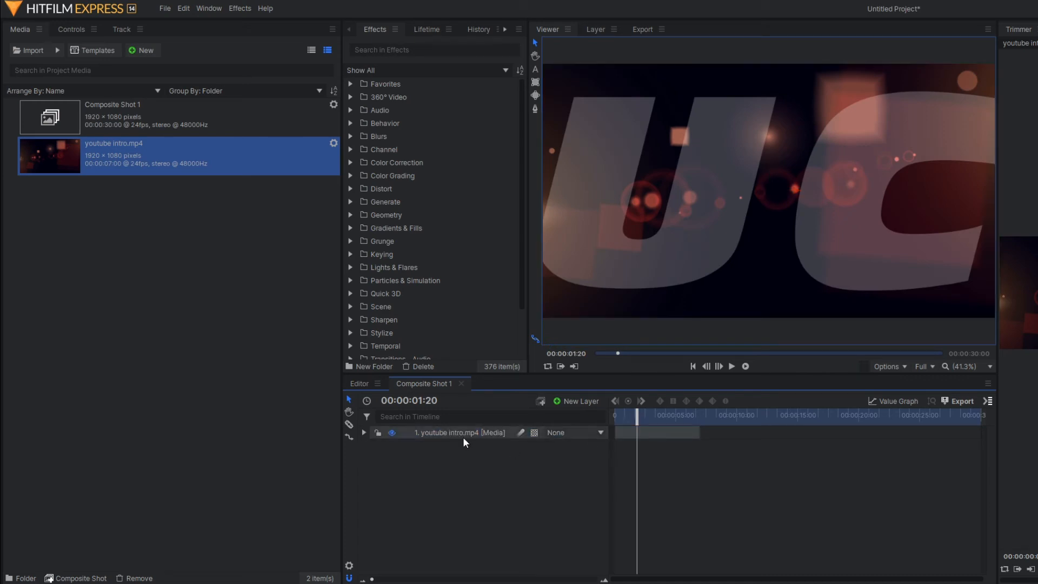
{"action": "mouse_move", "coordinate": [462, 432]}
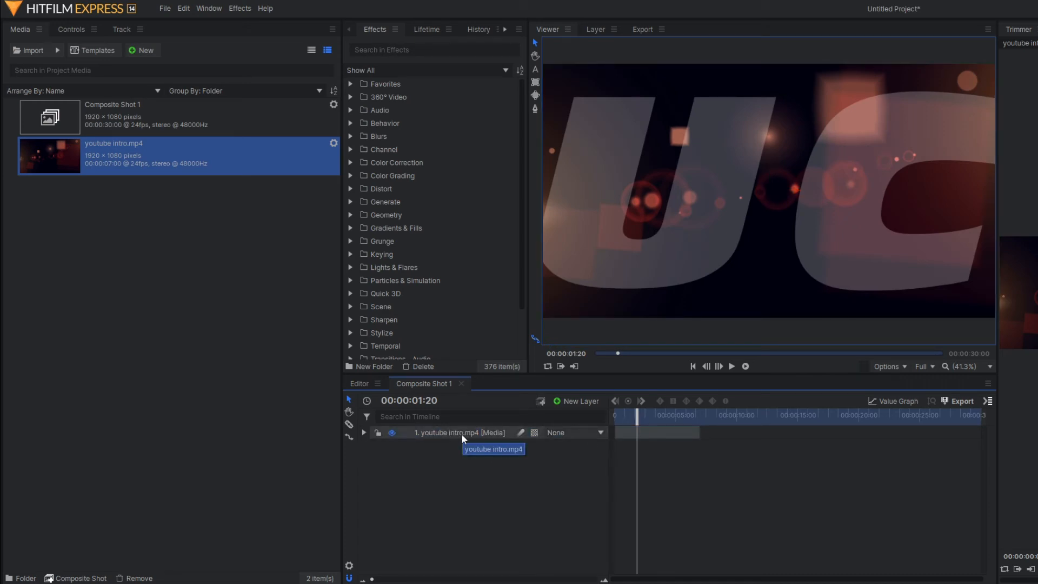
{"action": "right_click", "coordinate": [457, 433]}
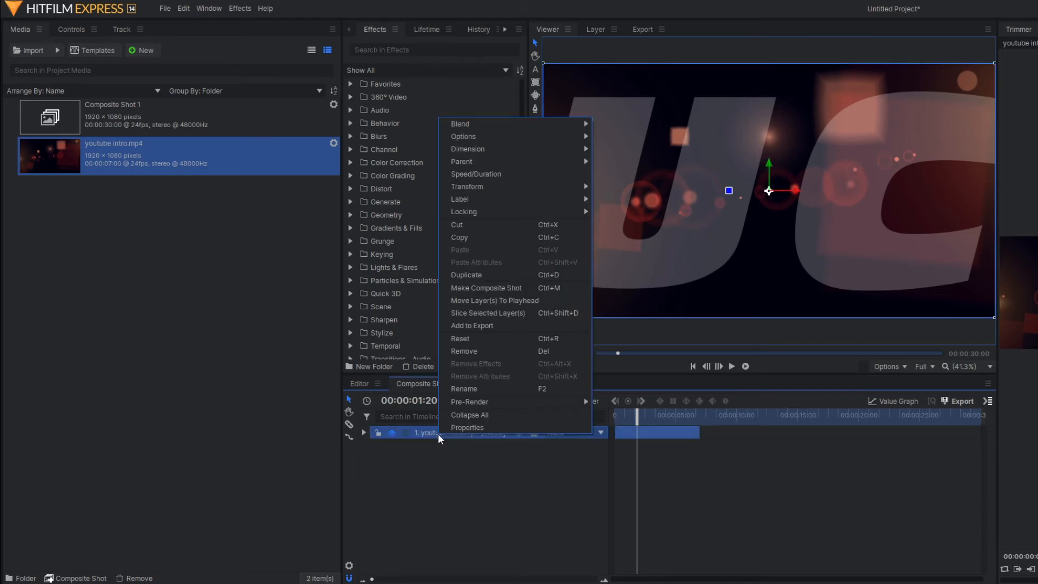
{"action": "mouse_move", "coordinate": [503, 301]}
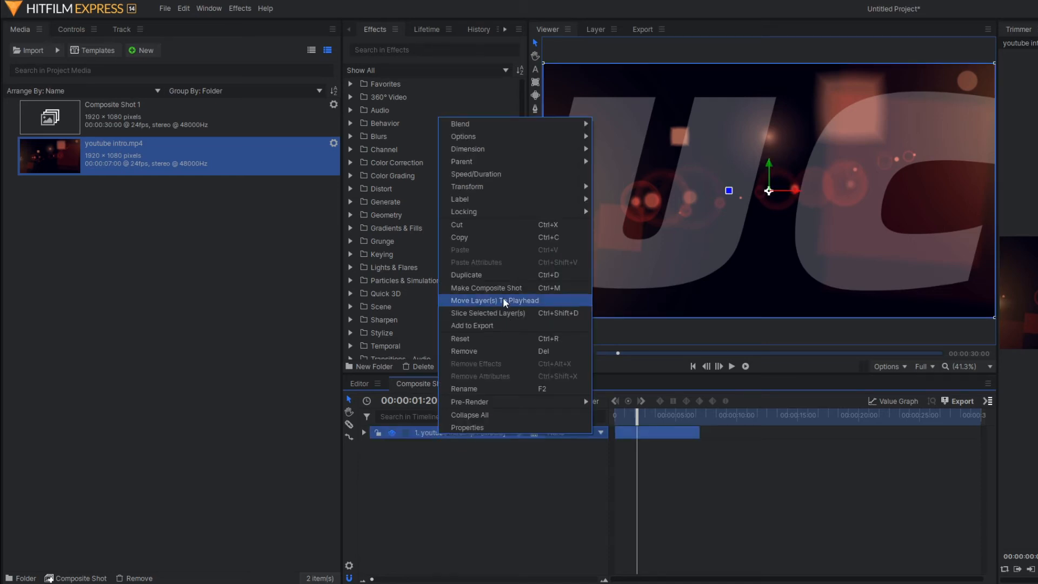
{"action": "left_click", "coordinate": [493, 300]}
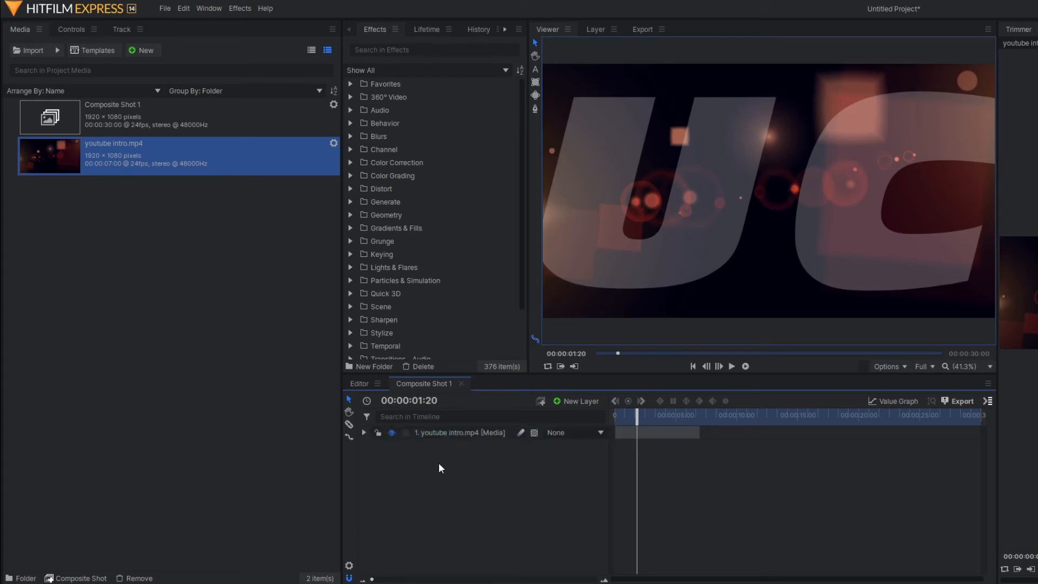
{"action": "left_click", "coordinate": [460, 432]}
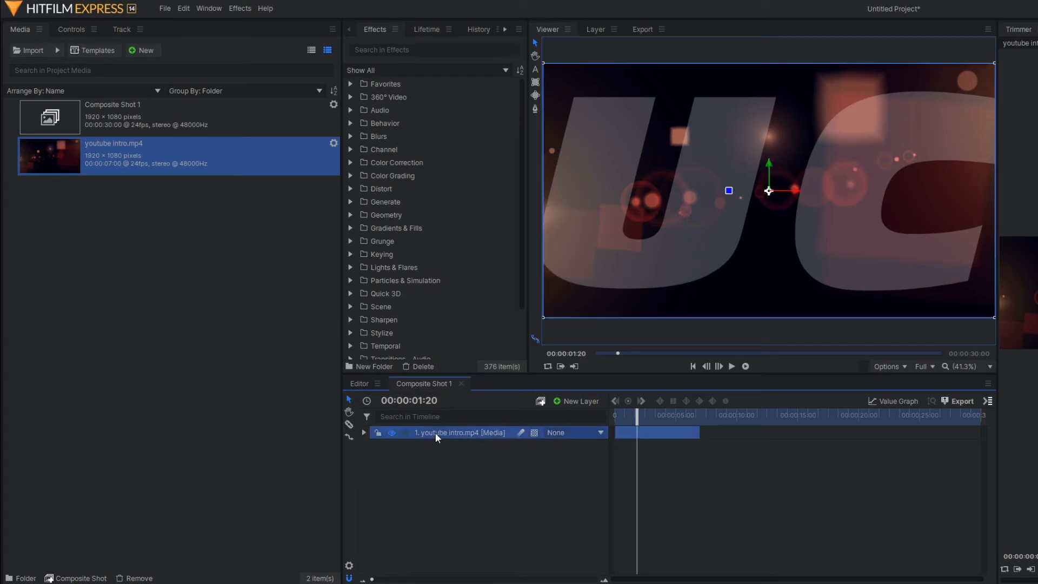
{"action": "mouse_move", "coordinate": [66, 31]}
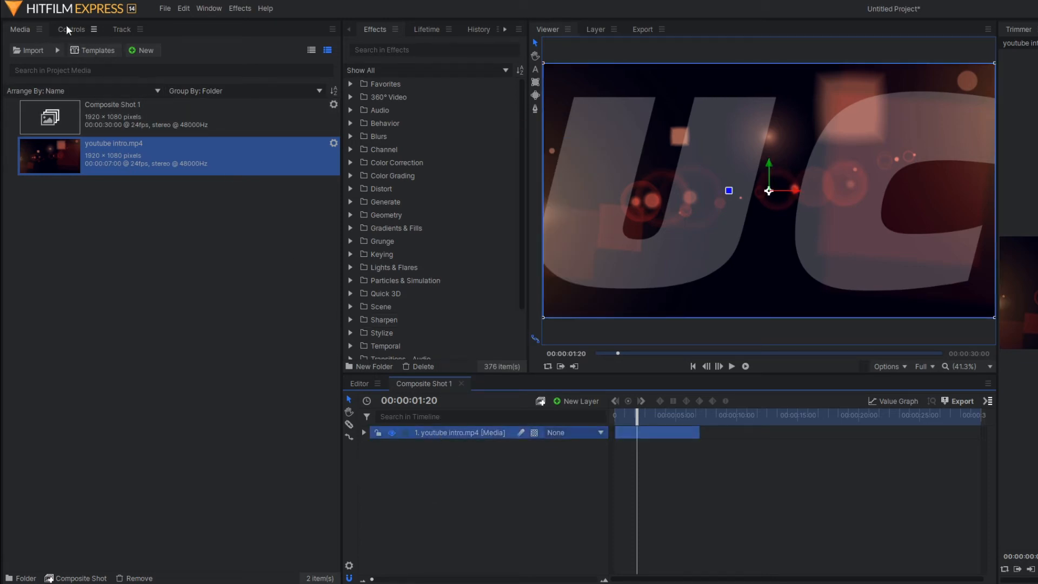
Mute the intro layer's audio in its Layer Properties on the Controls tab.
{"action": "left_click", "coordinate": [71, 29]}
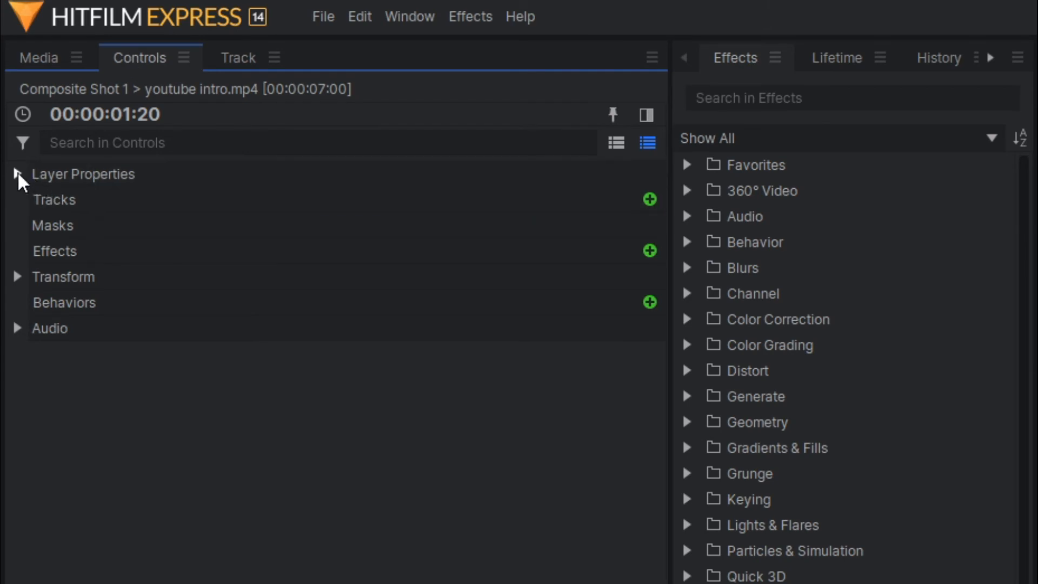
{"action": "left_click", "coordinate": [18, 173]}
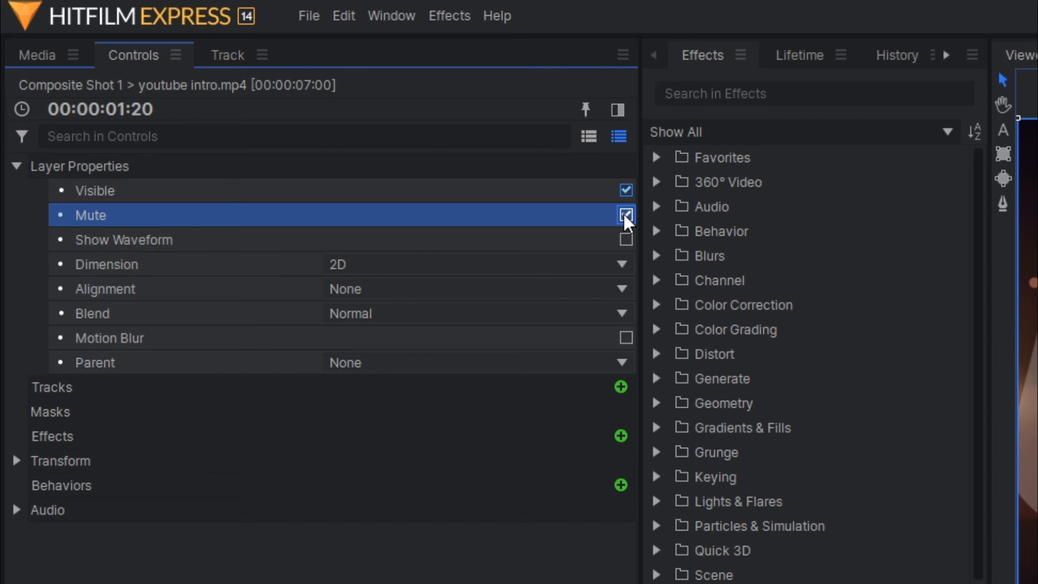
{"action": "left_click", "coordinate": [625, 214]}
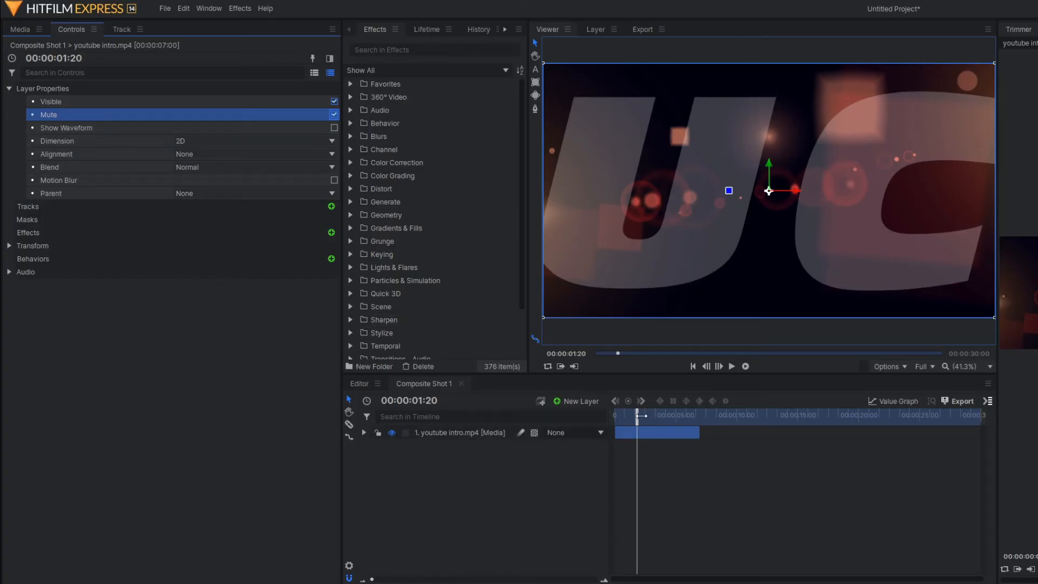
Play the composite shot from the start to check the muted audio, then play again unmuted.
{"action": "left_click", "coordinate": [693, 366]}
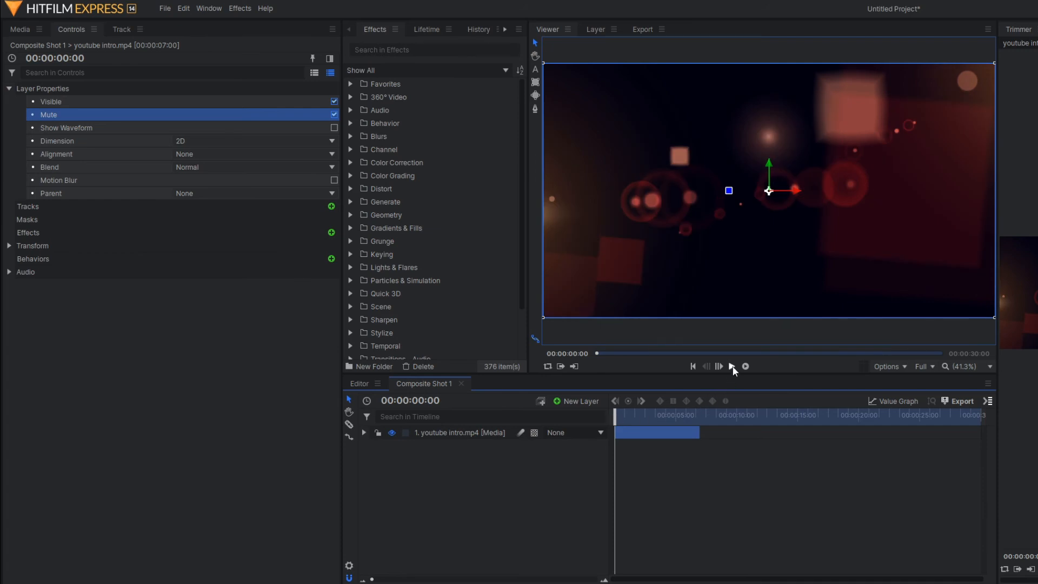
{"action": "left_click", "coordinate": [731, 366]}
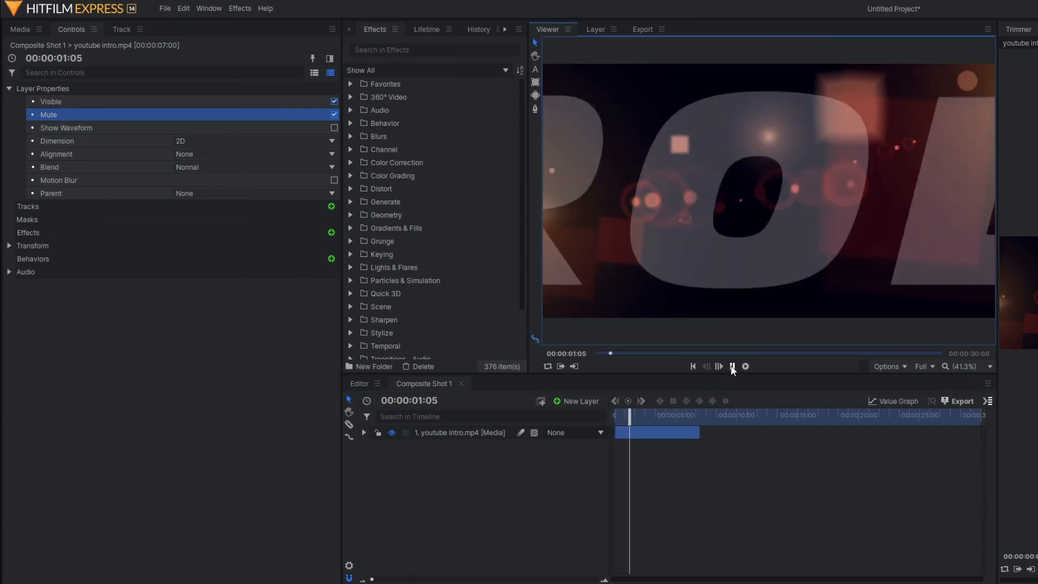
{"action": "left_click", "coordinate": [731, 365]}
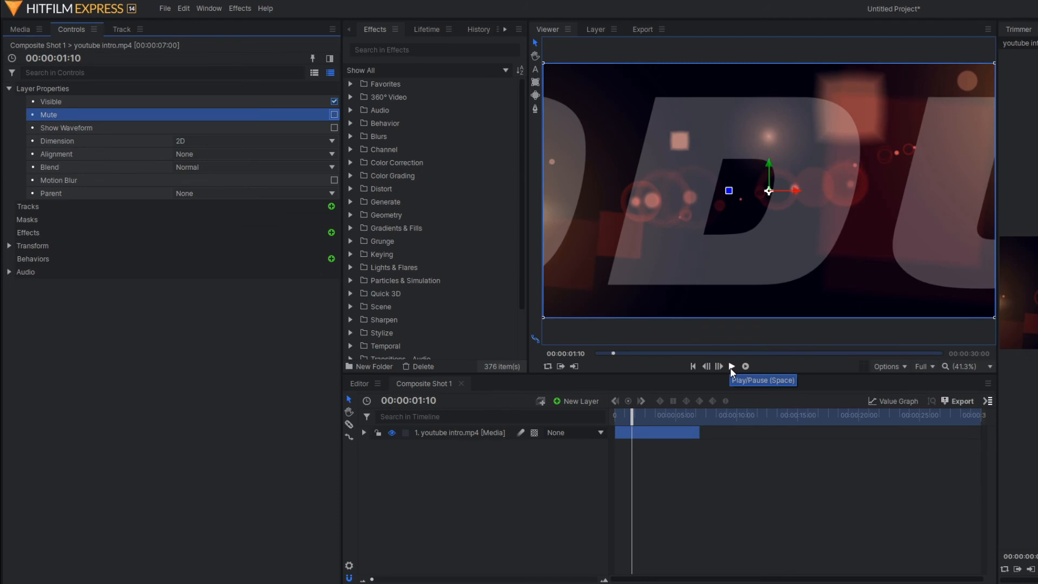
{"action": "left_click", "coordinate": [731, 366]}
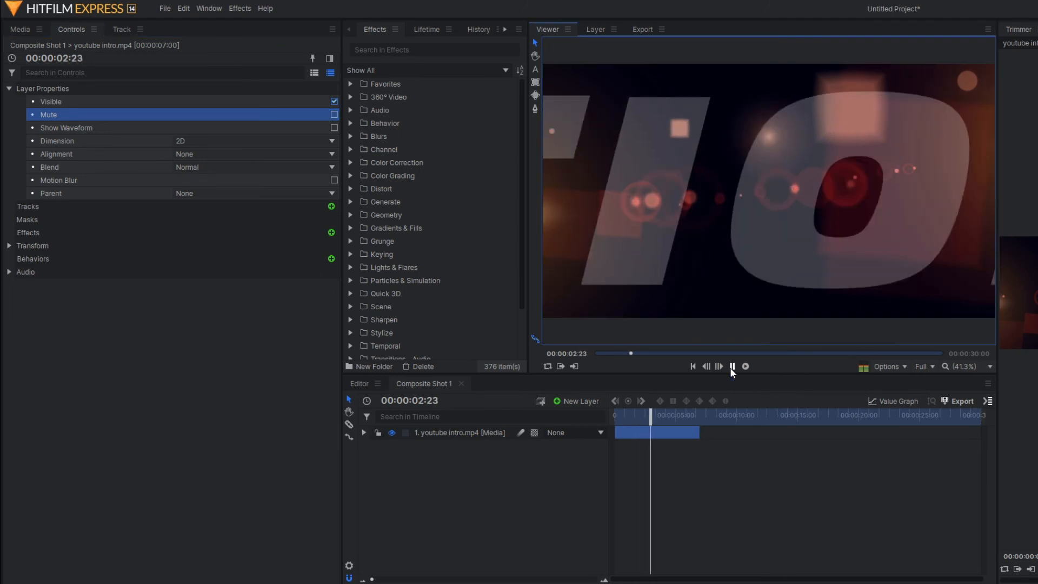